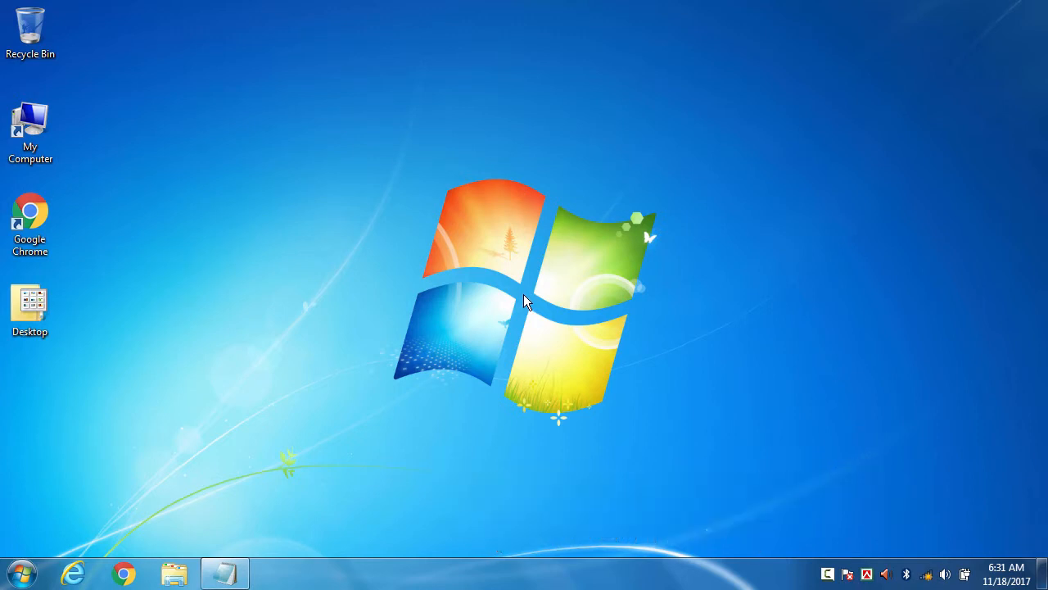
# Add captions 'First, you need to go to notification area icons' and 'Don't Know where it is ?'.
pyautogui.write('First, you need to go to notification area icons')
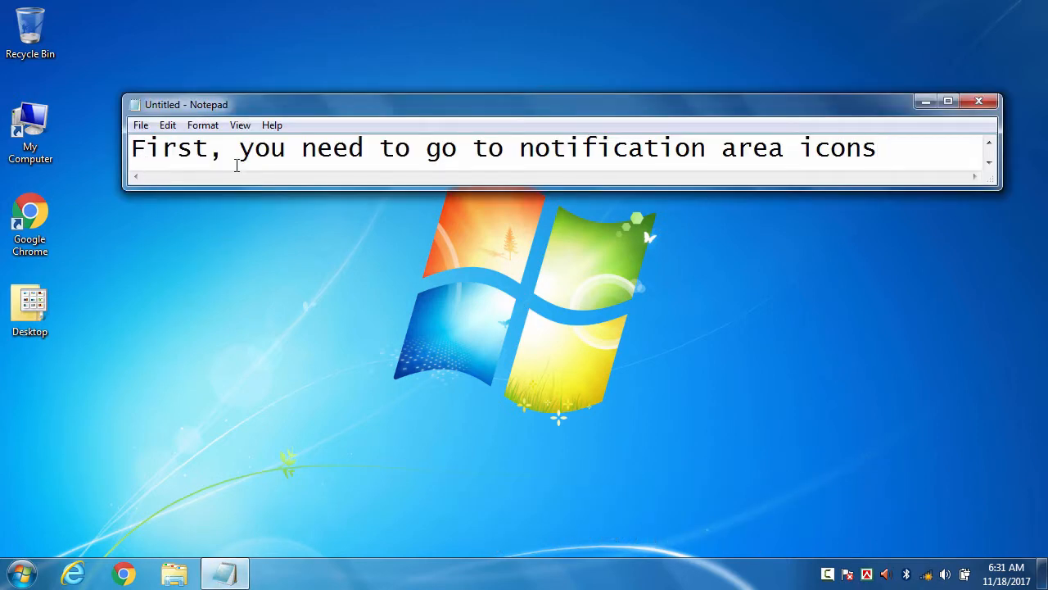
pyautogui.moveTo(520, 148); pyautogui.dragTo(874, 148)
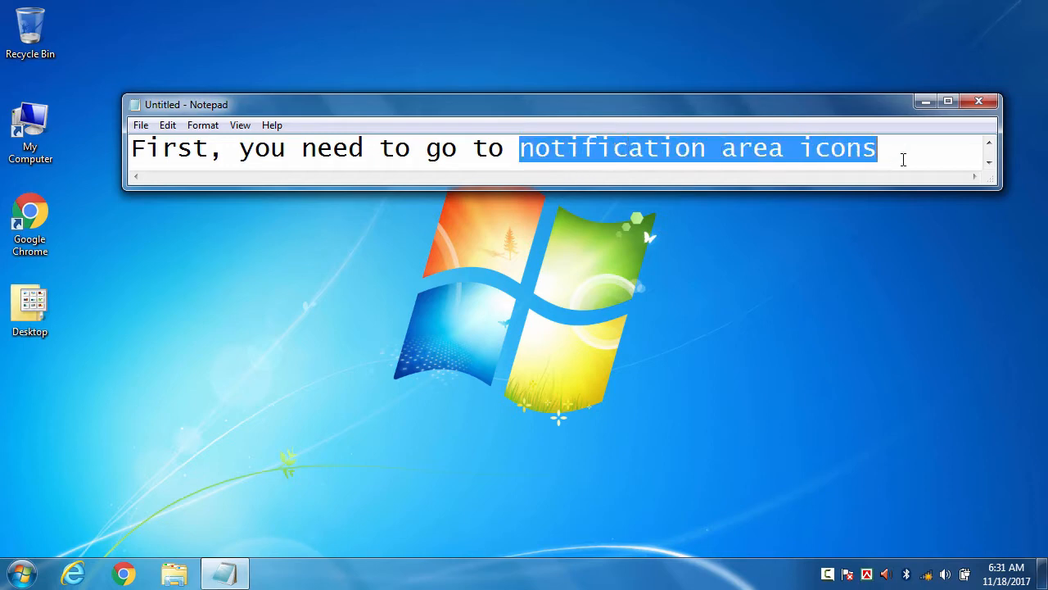
pyautogui.write("Don't Know where it is ?")
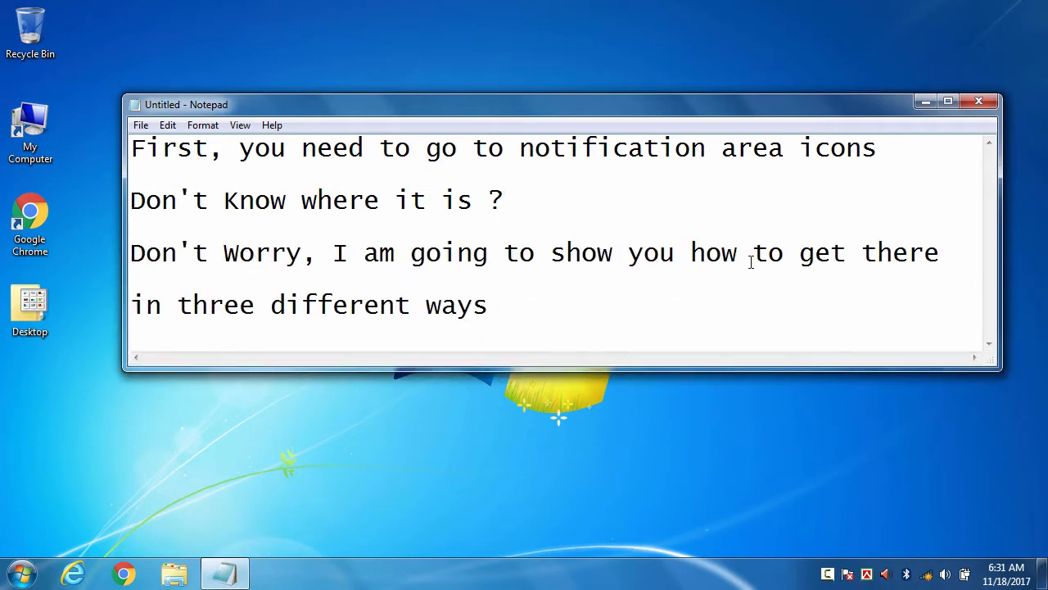
pyautogui.moveTo(500, 328)
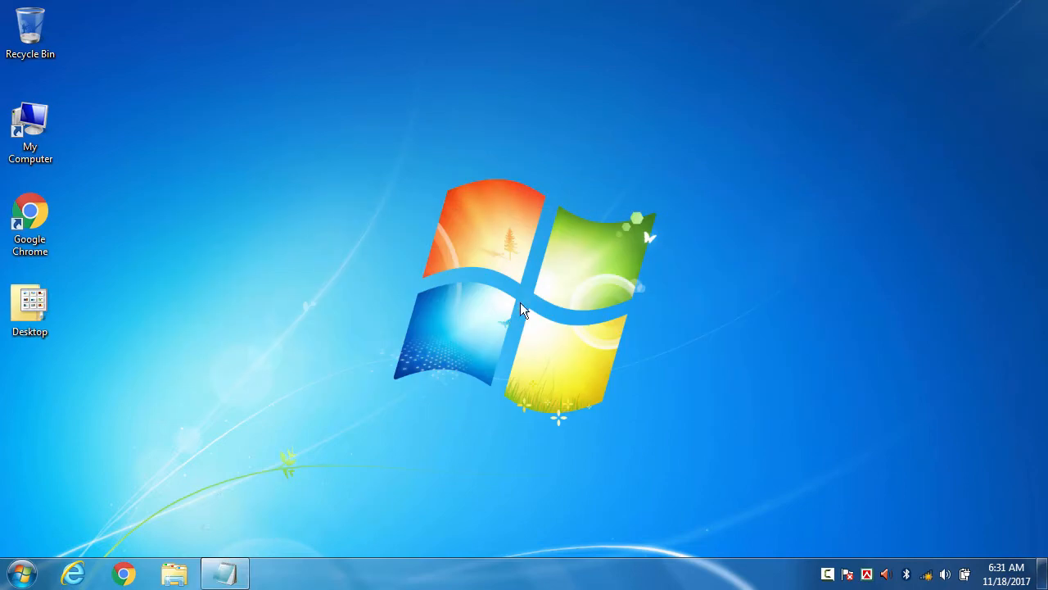
# Search the Start menu for 'notif' and open Notification Area Icons.
pyautogui.click(18, 573)
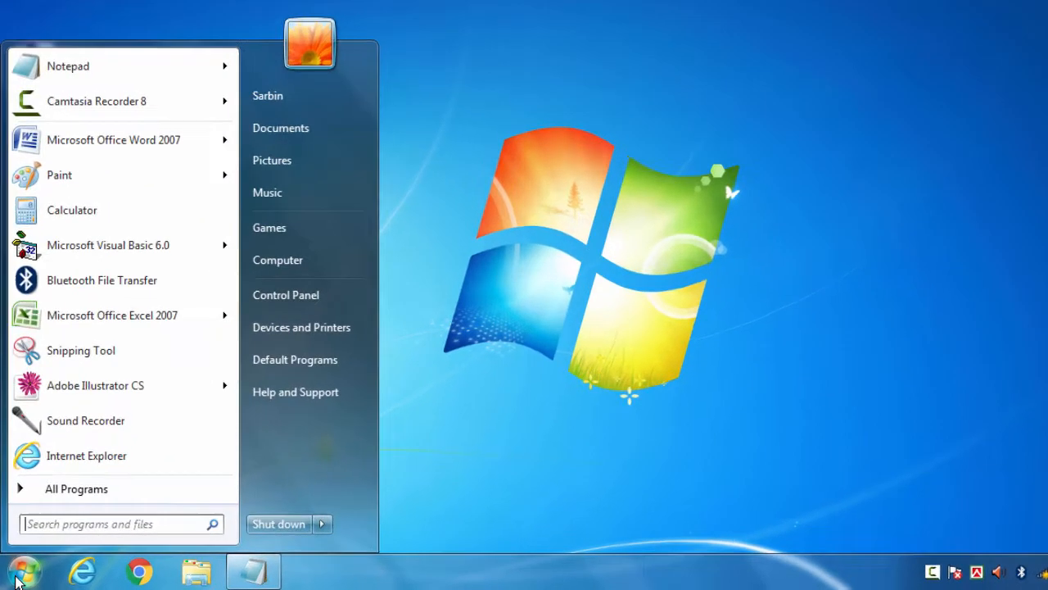
pyautogui.write('notif')
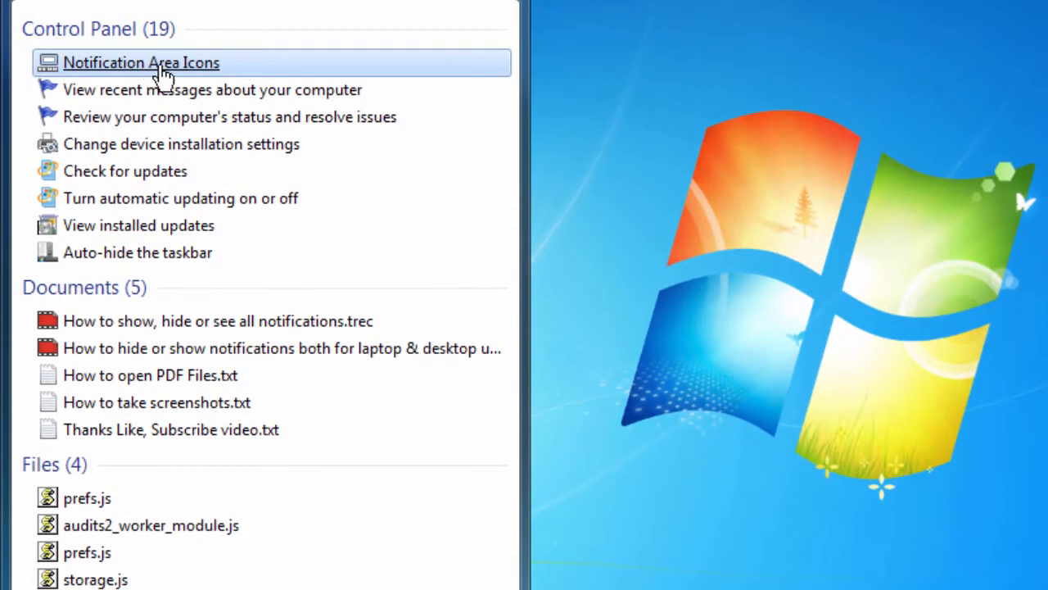
pyautogui.click(141, 62)
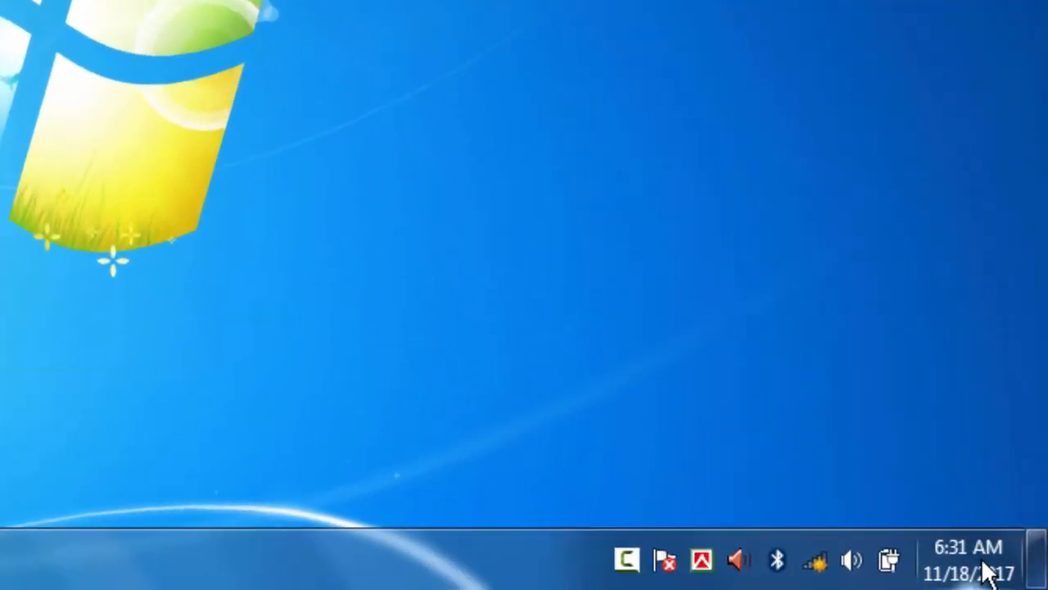
pyautogui.moveTo(969, 560)
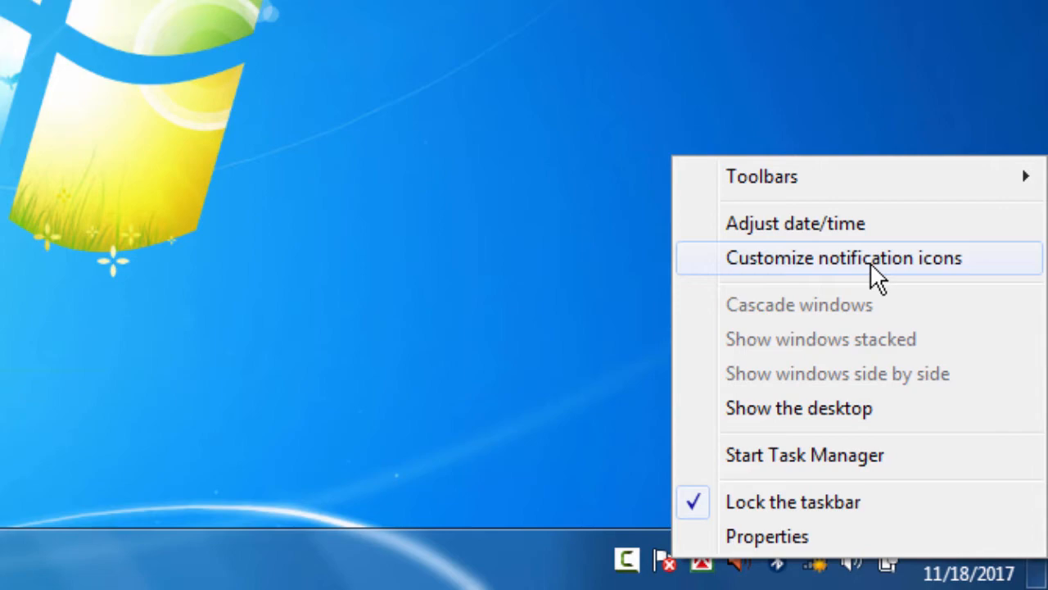
# Choose 'Customize notification icons' from the taskbar clock's context menu.
pyautogui.click(843, 257)
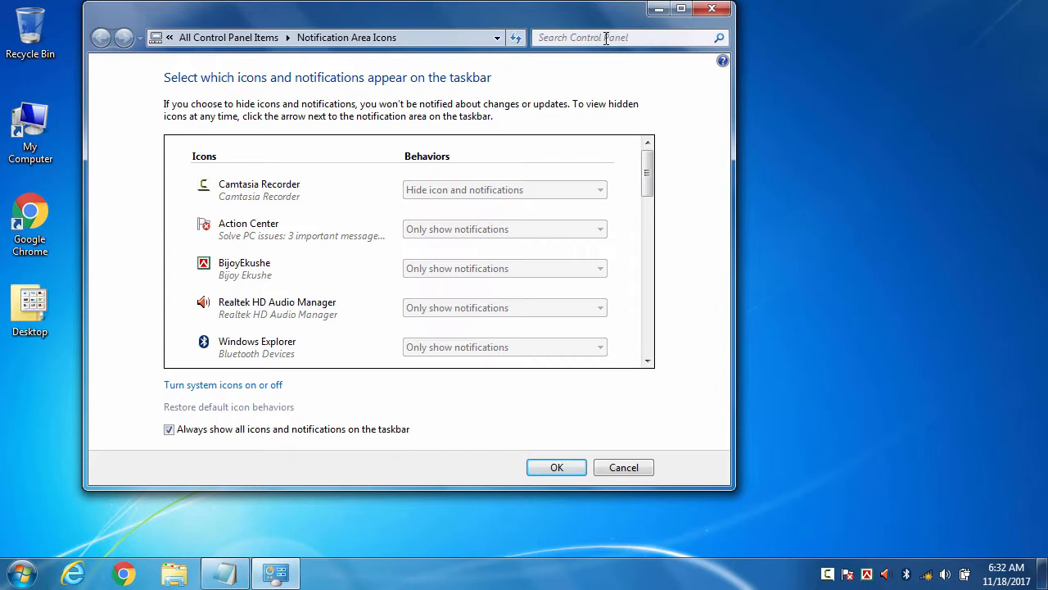
# From All Control Panel Items in Large icons view, open Notification Area Icons.
pyautogui.click(623, 467)
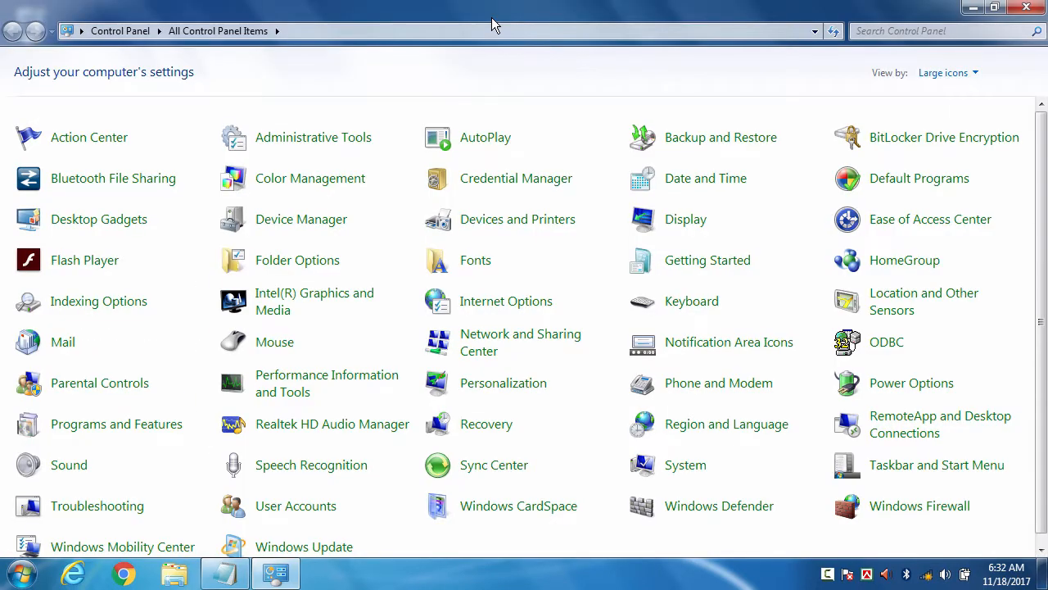
pyautogui.moveTo(700, 341)
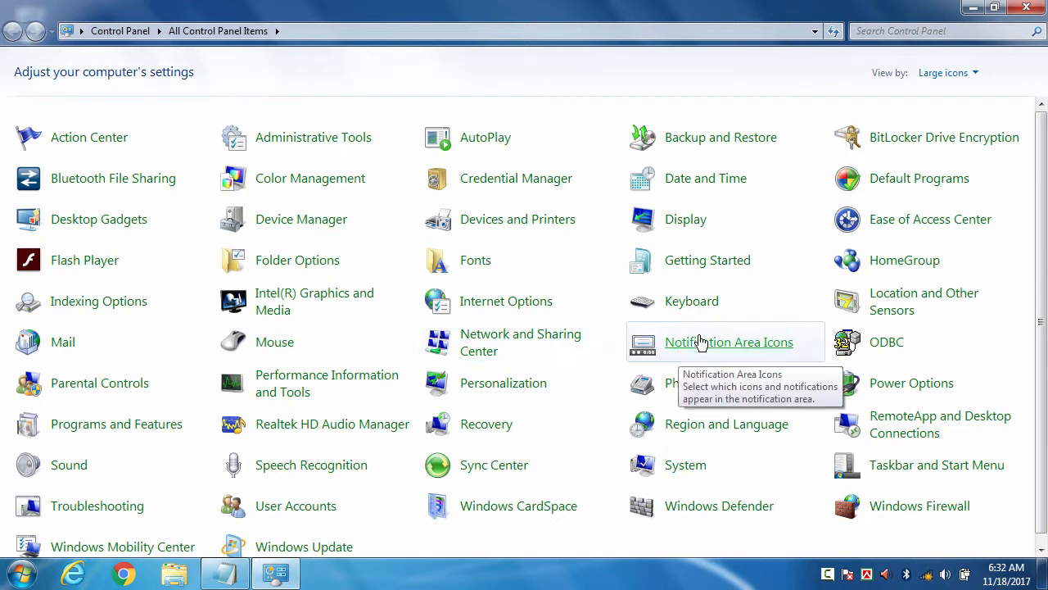
pyautogui.moveTo(942, 74)
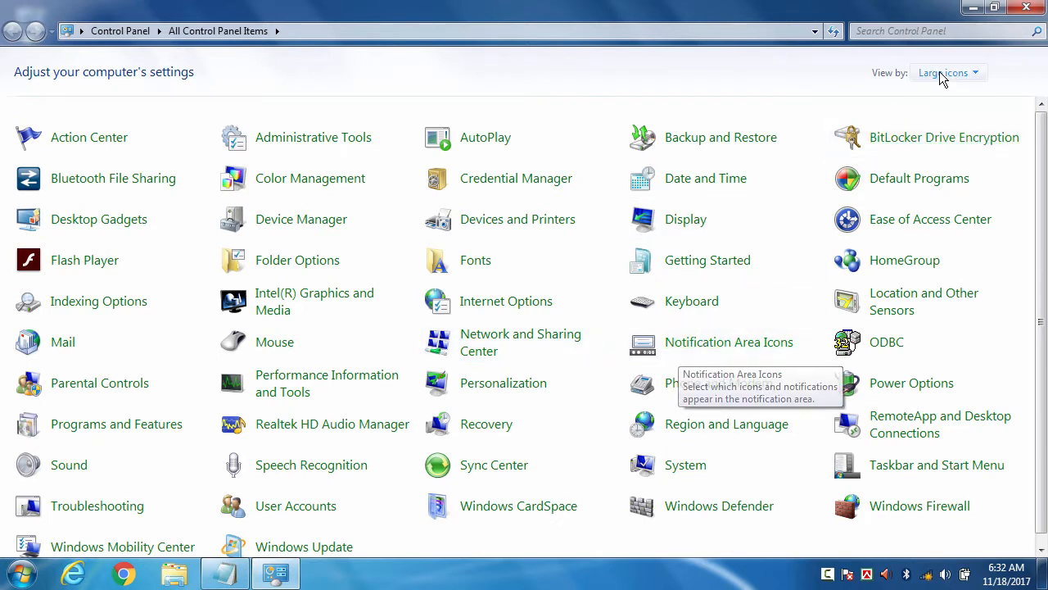
pyautogui.click(948, 73)
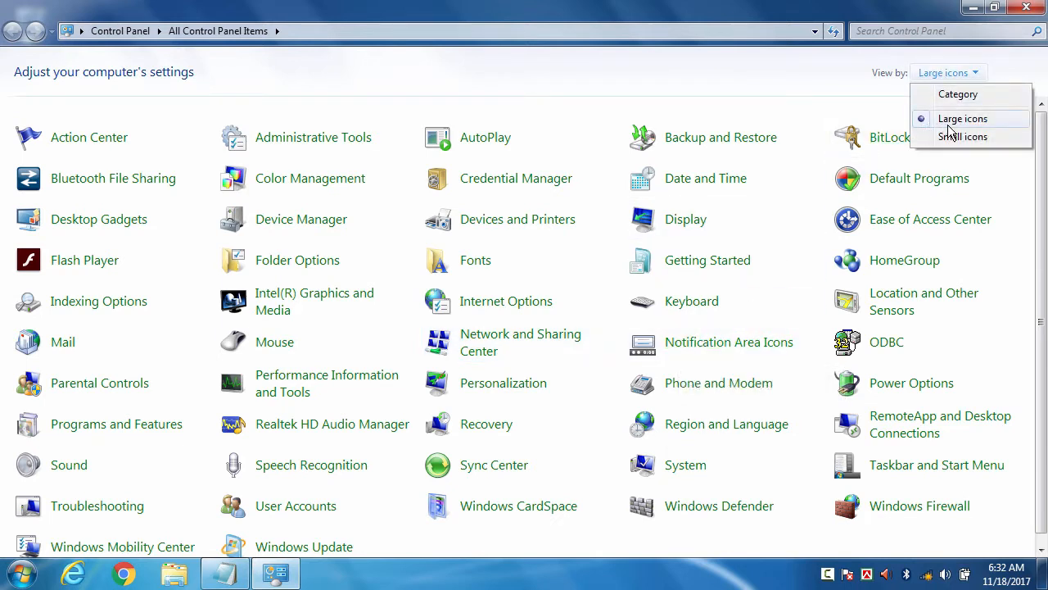
pyautogui.moveTo(868, 90)
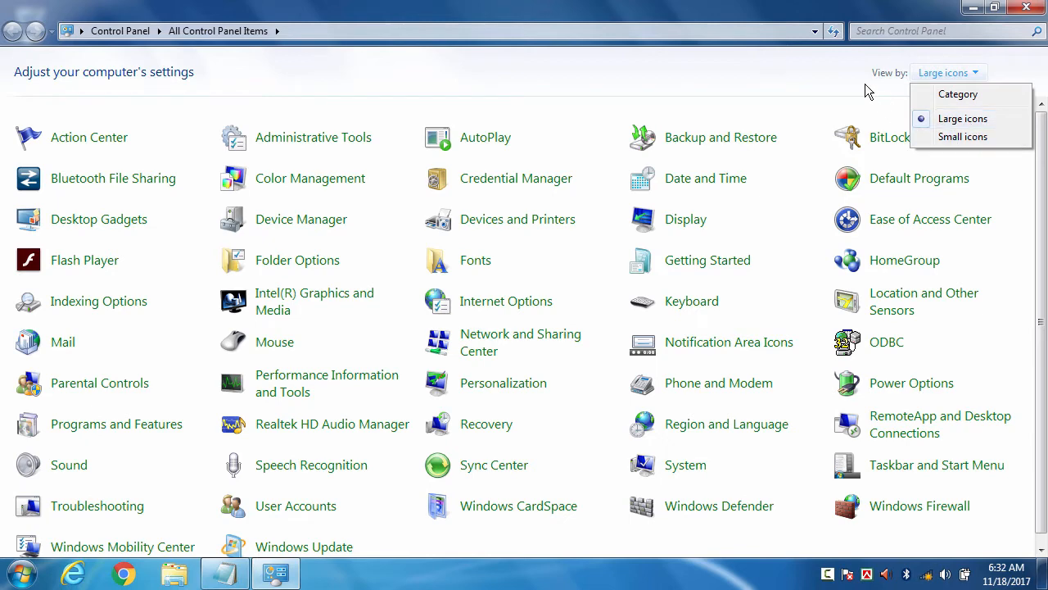
pyautogui.click(728, 341)
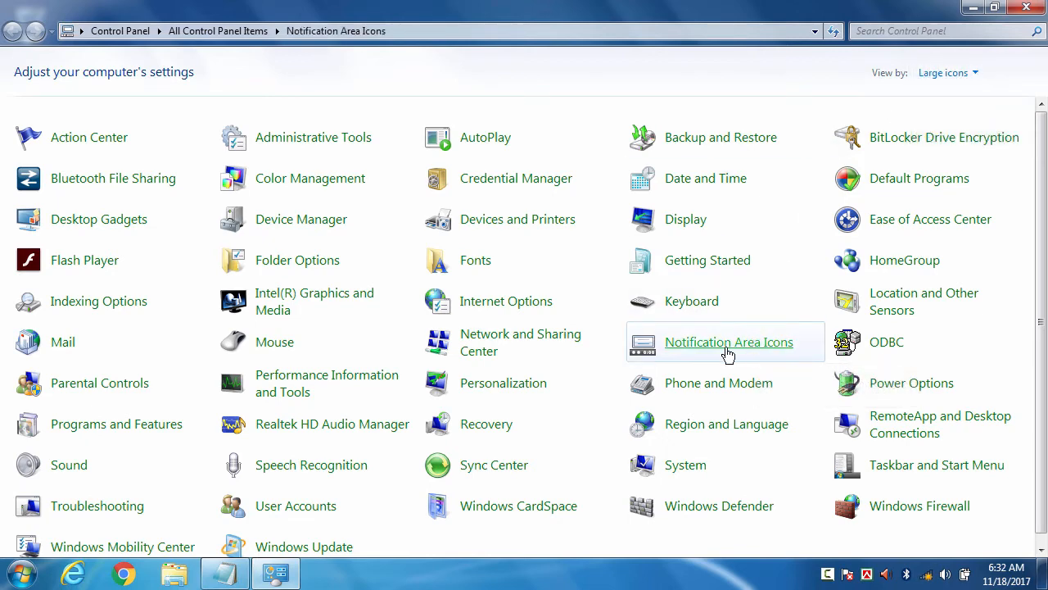
# Uncheck 'Always show all icons and notifications on the taskbar', then re-check it.
pyautogui.click(729, 341)
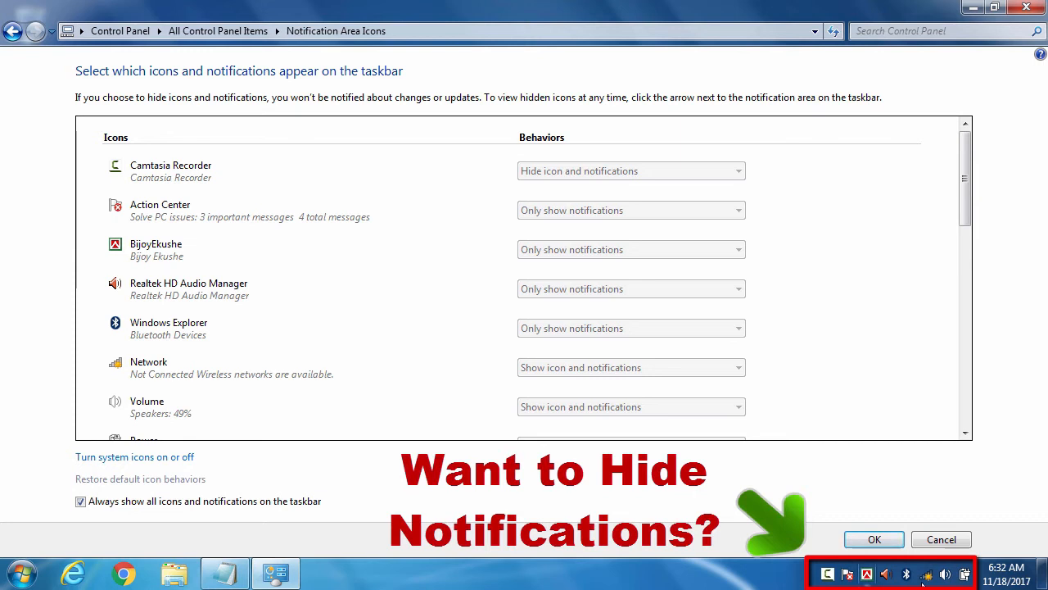
pyautogui.click(81, 501)
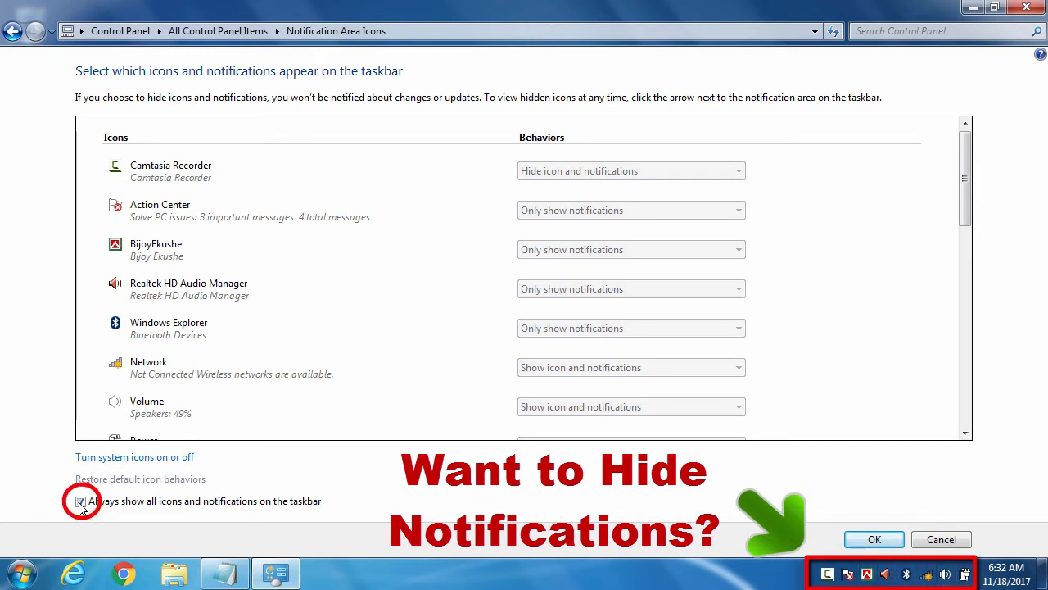
pyautogui.click(81, 500)
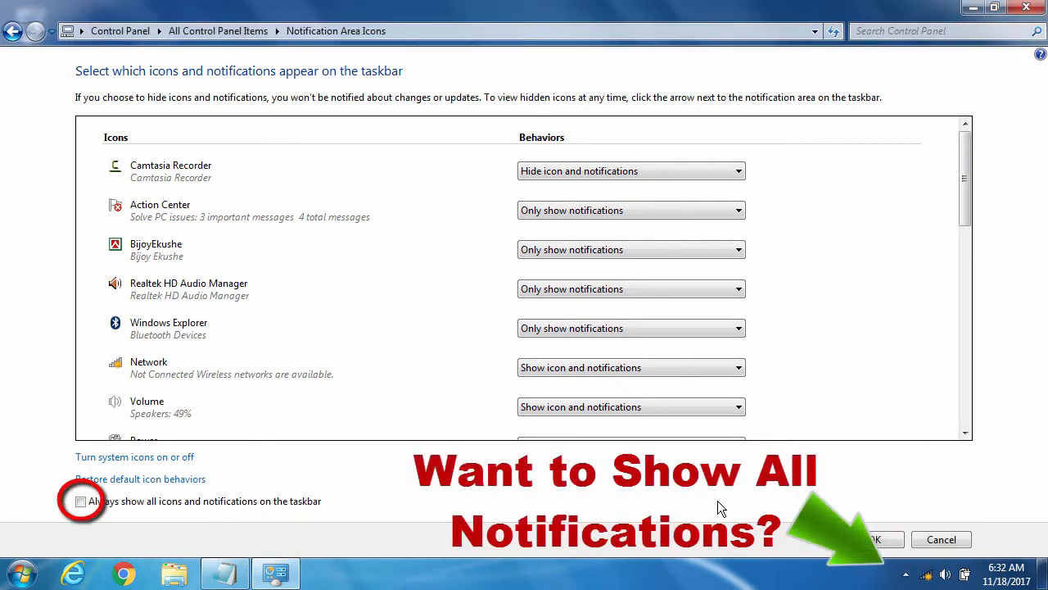
pyautogui.click(81, 501)
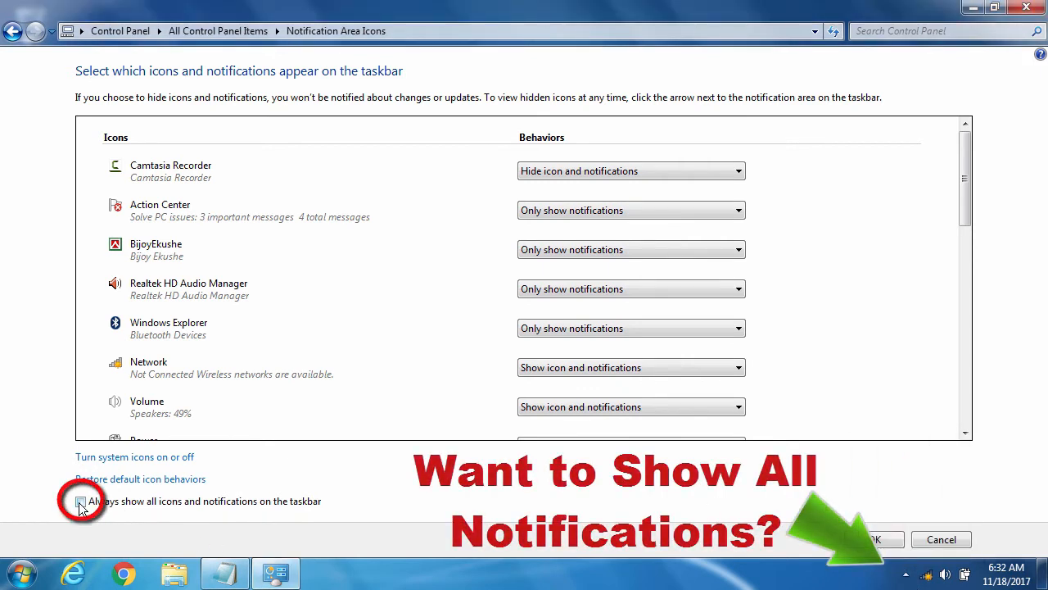
pyautogui.click(81, 500)
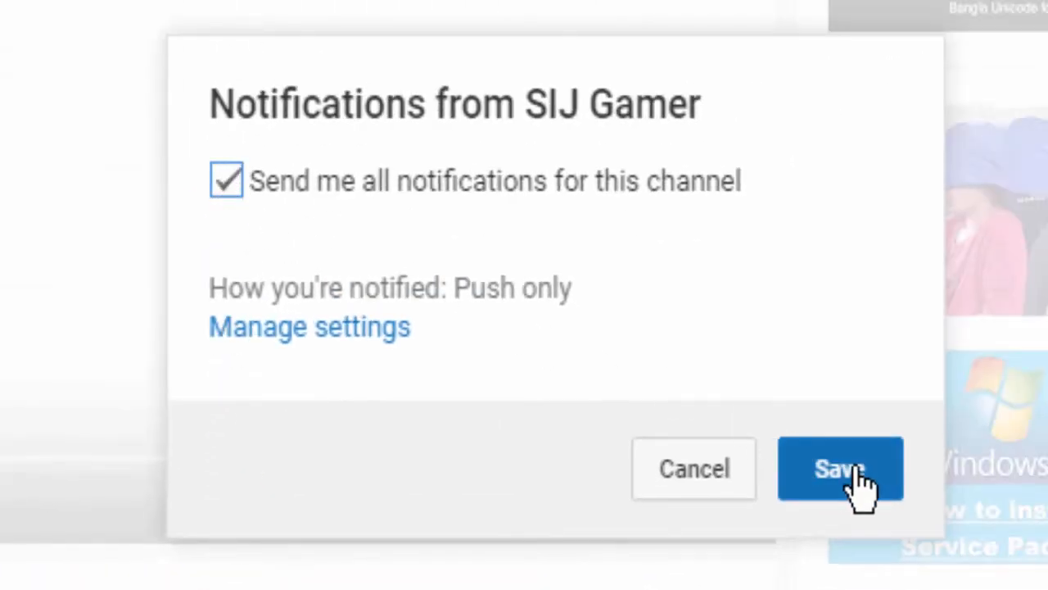
# Save all-notifications for the channel and post the comment 'Hey, have any problem doing it? Comment! I will'.
pyautogui.click(840, 469)
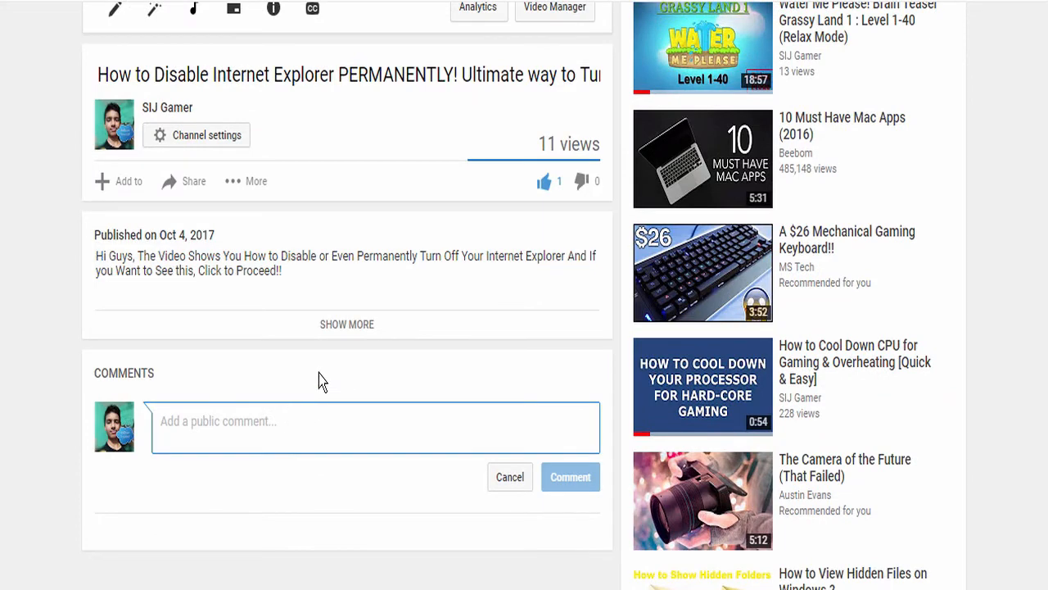
pyautogui.write('Hey, have any problem doing it? Comment! I will')
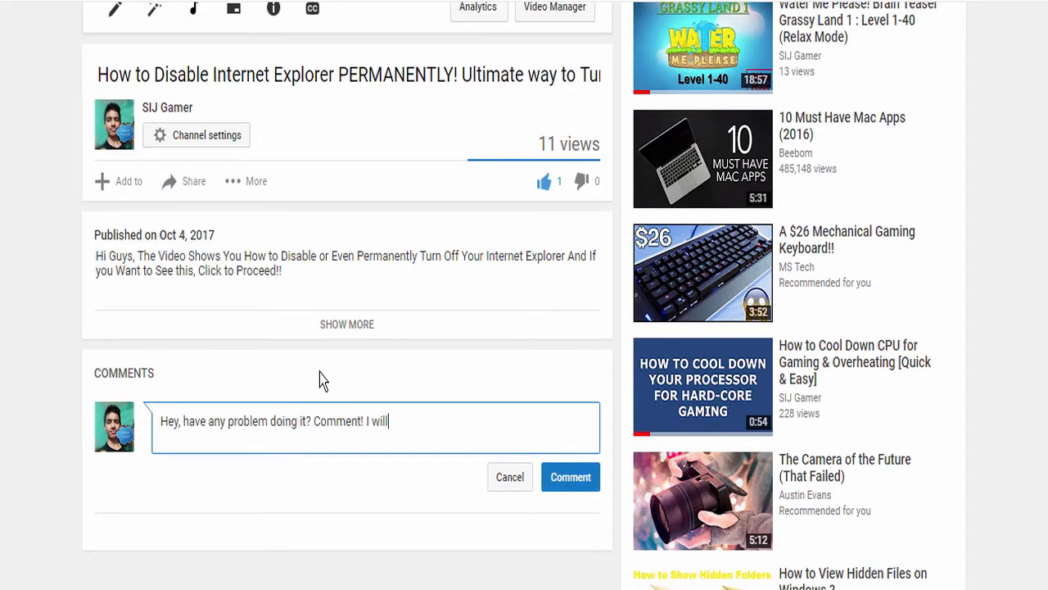
pyautogui.click(570, 477)
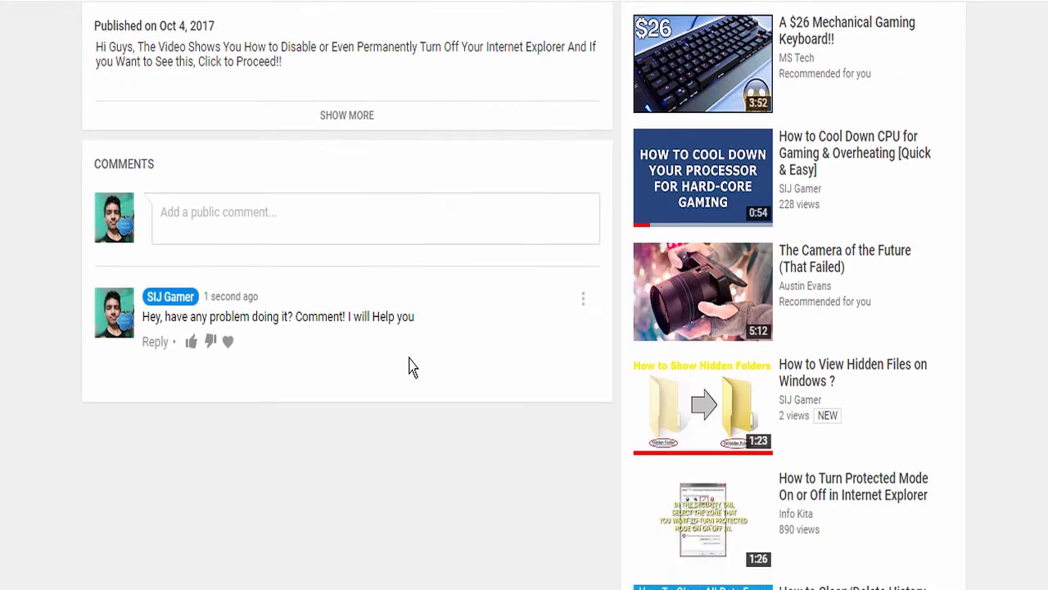